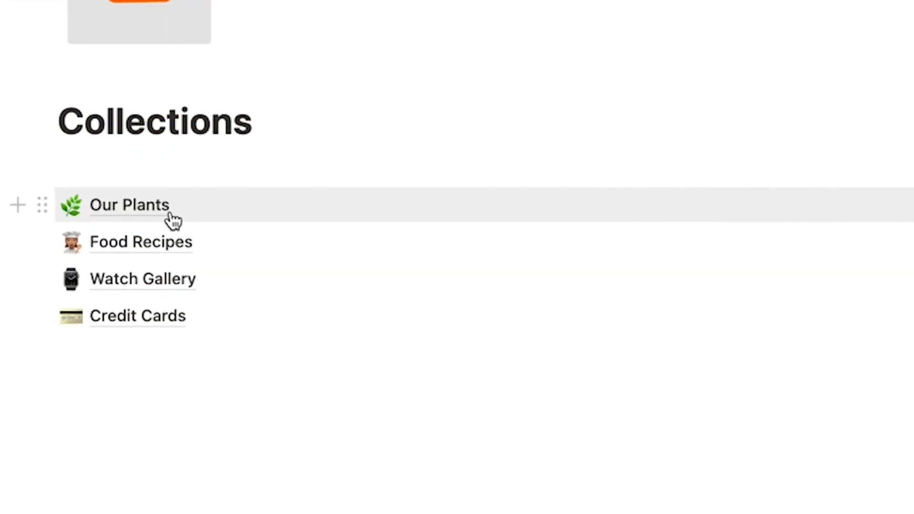
pyautogui.moveTo(225, 251)
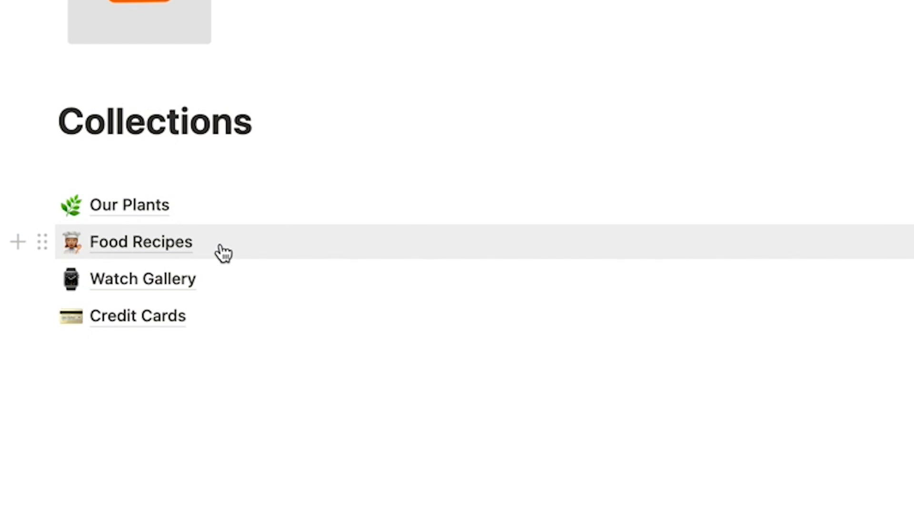
pyautogui.moveTo(247, 283)
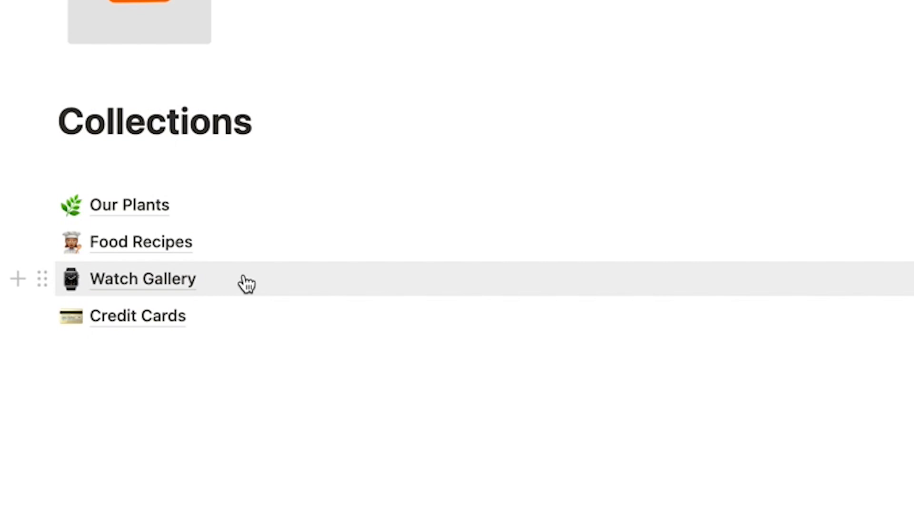
pyautogui.moveTo(244, 326)
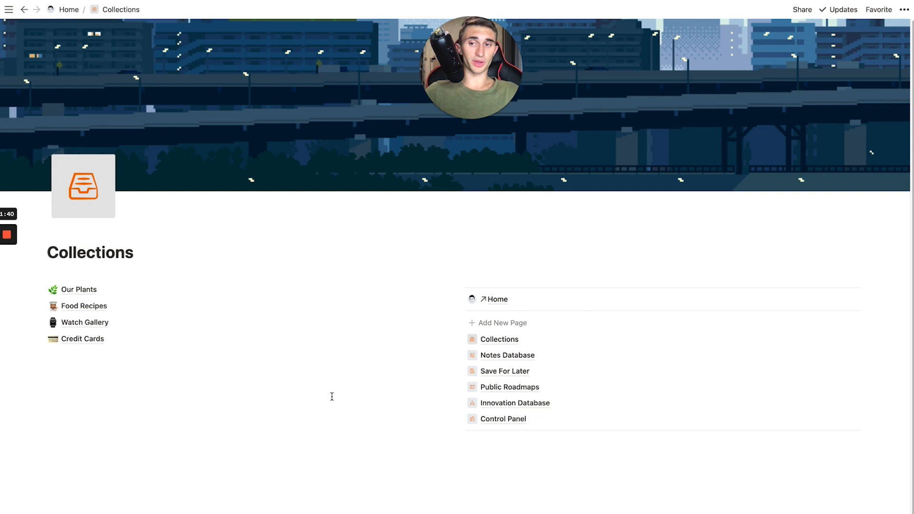
pyautogui.moveTo(157, 294)
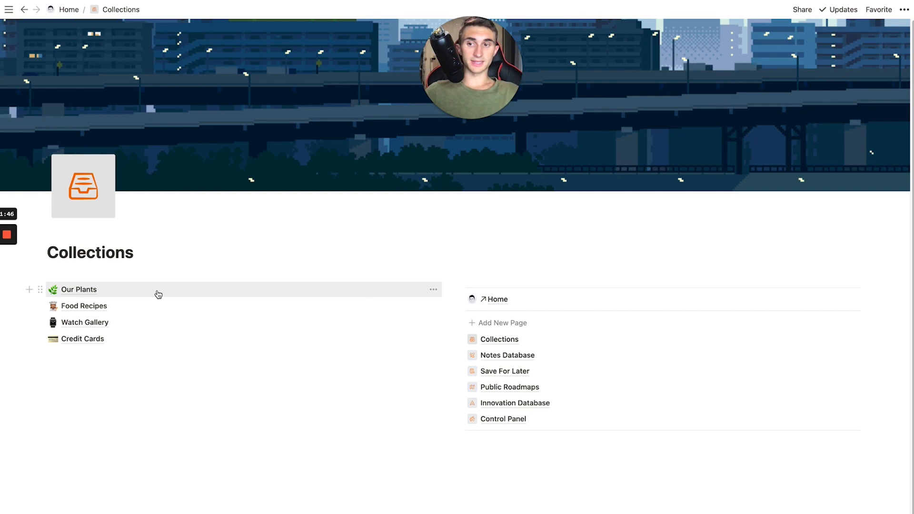
# Step: Go to the Our Plants collection from the Collections page
pyautogui.click(79, 289)
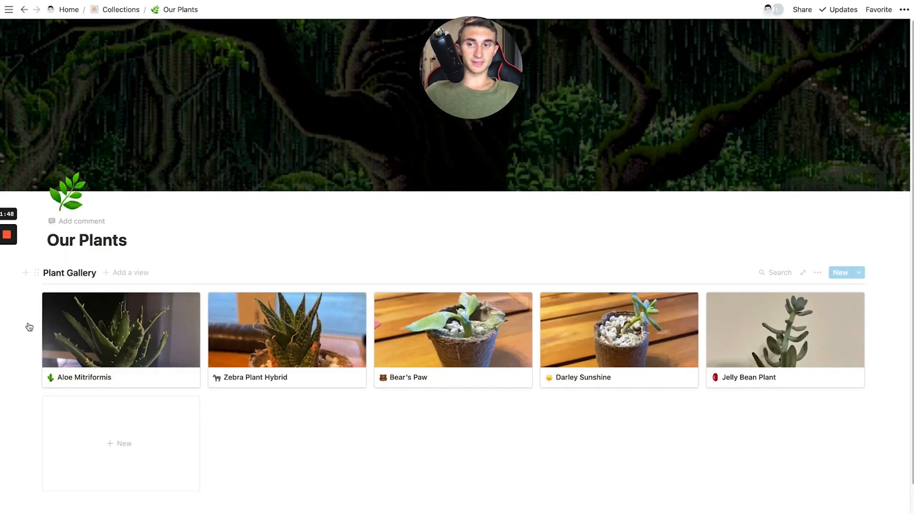
pyautogui.click(121, 330)
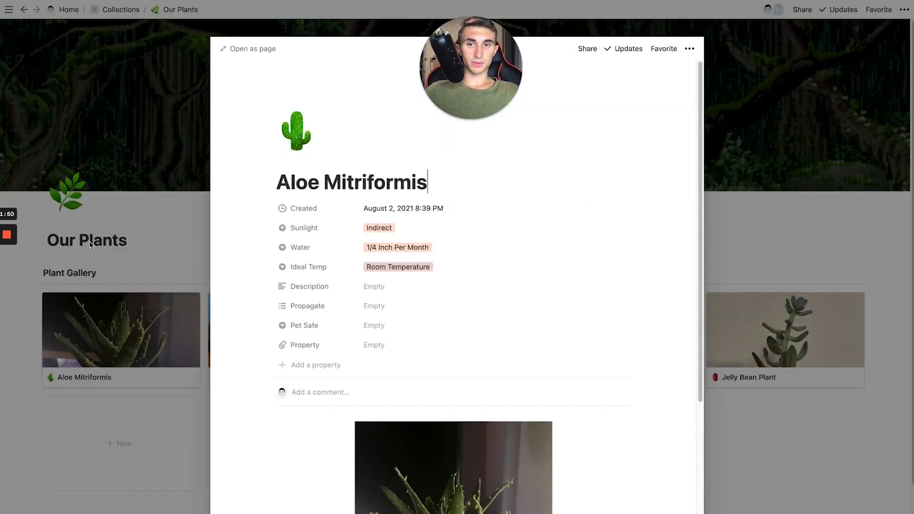
pyautogui.scroll(-3)
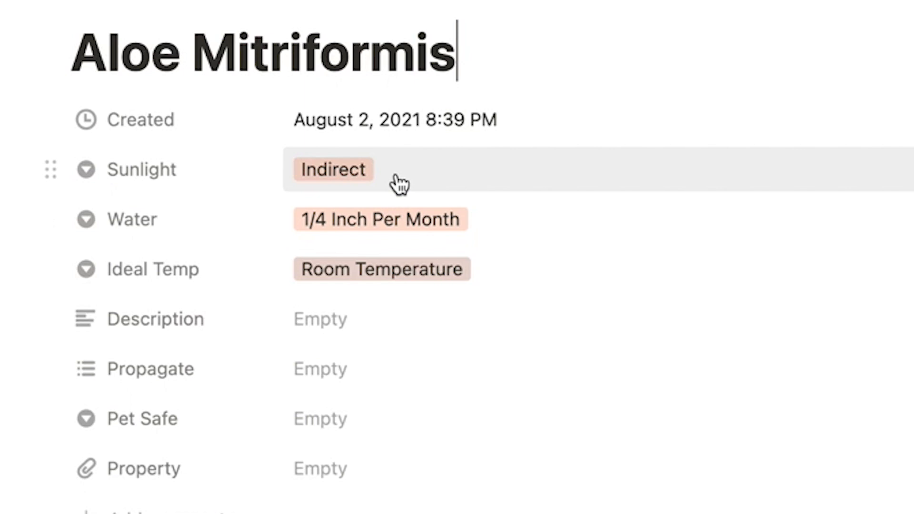
pyautogui.moveTo(404, 230)
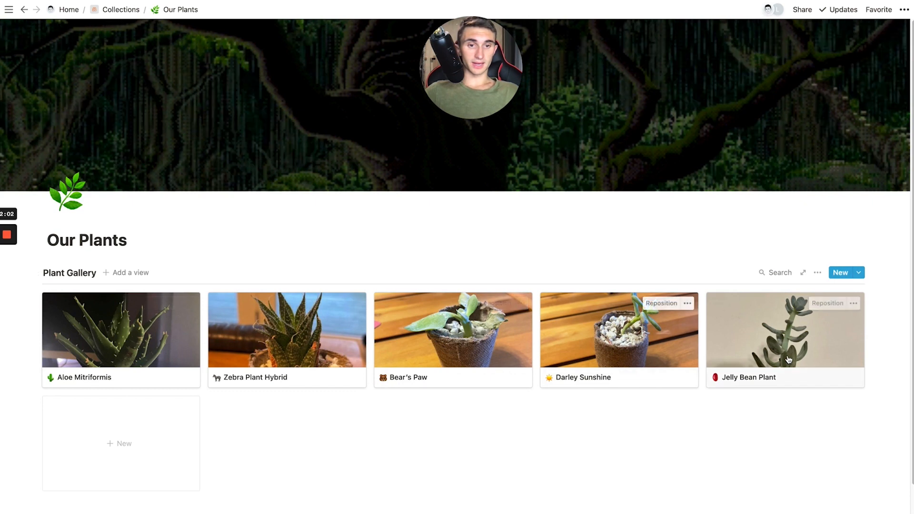
pyautogui.click(783, 329)
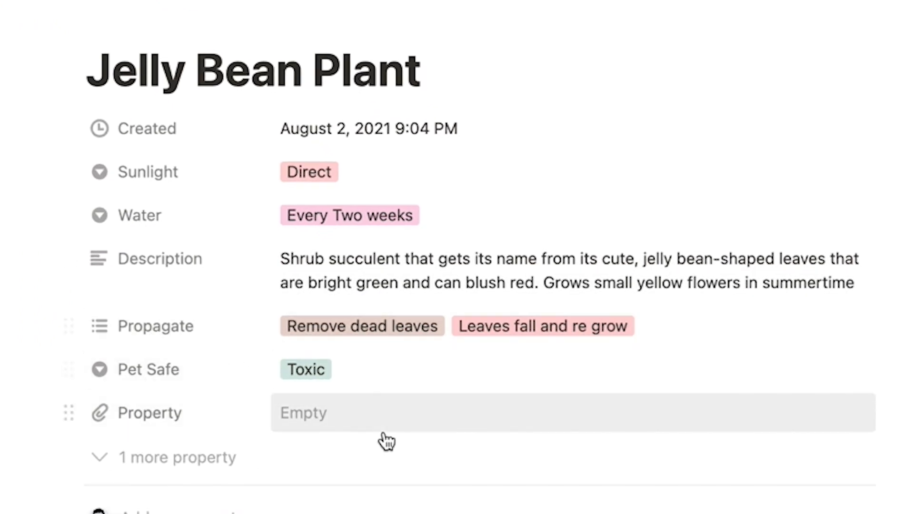
pyautogui.moveTo(151, 412)
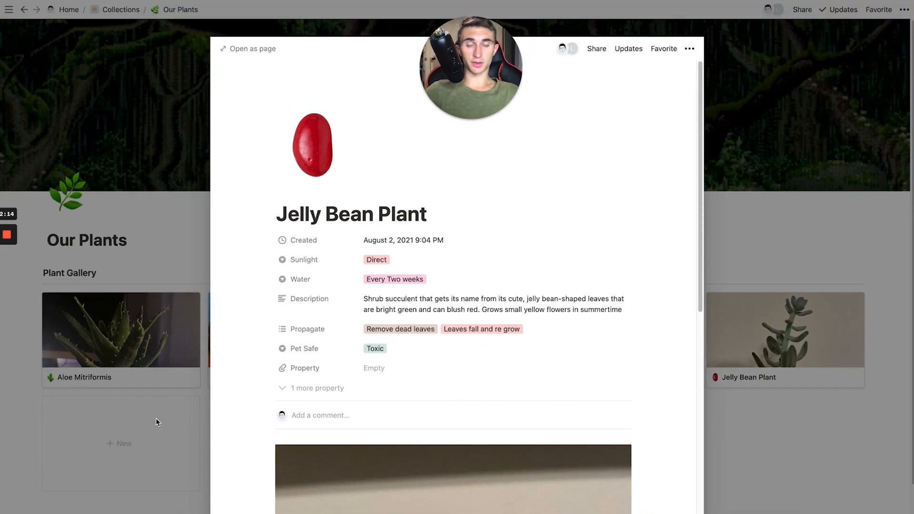
pyautogui.moveTo(172, 271)
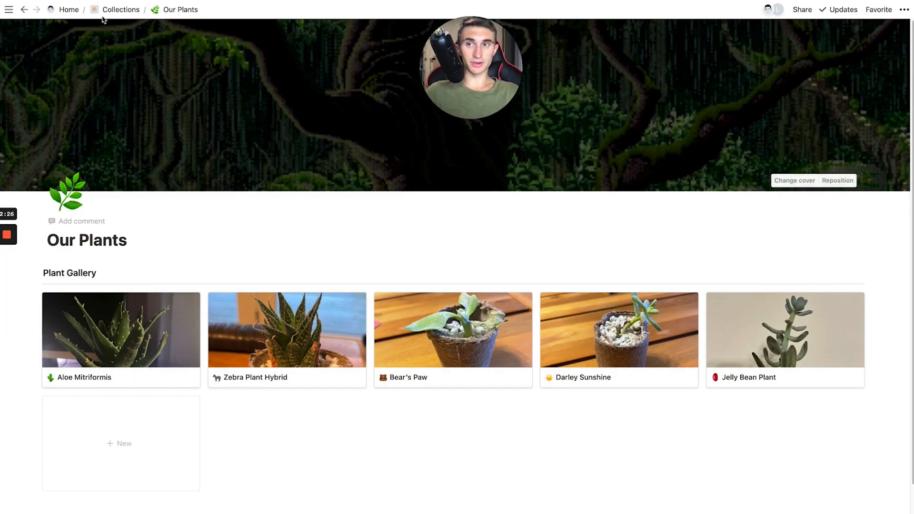
# Step: Return to the Collections page and go into the Watch Gallery
pyautogui.click(121, 9)
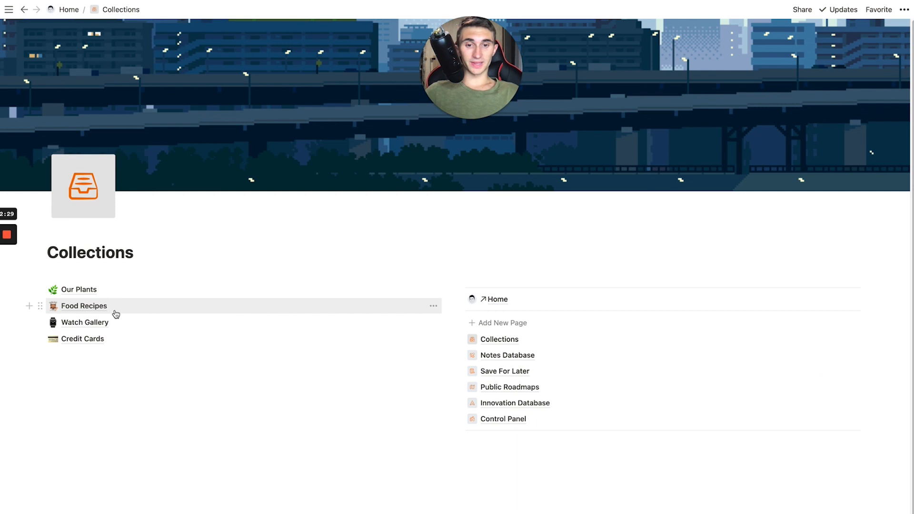
pyautogui.moveTo(52, 305)
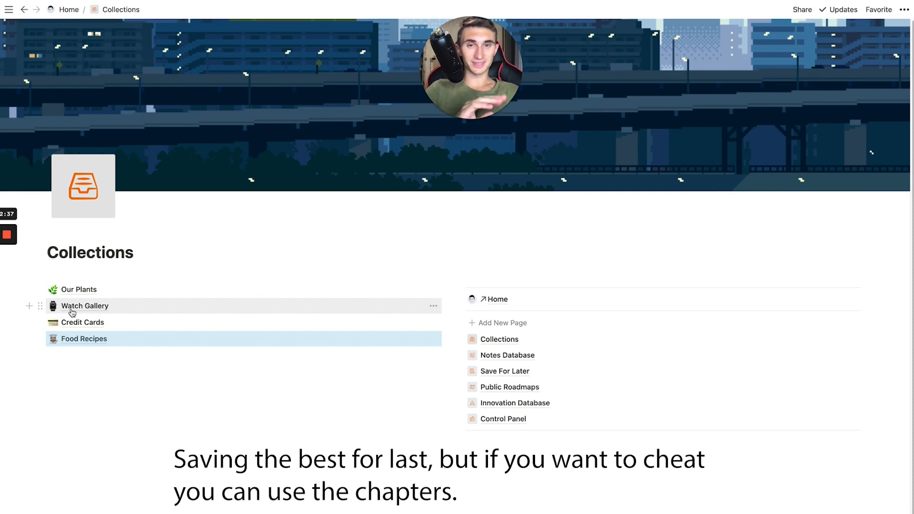
pyautogui.click(84, 305)
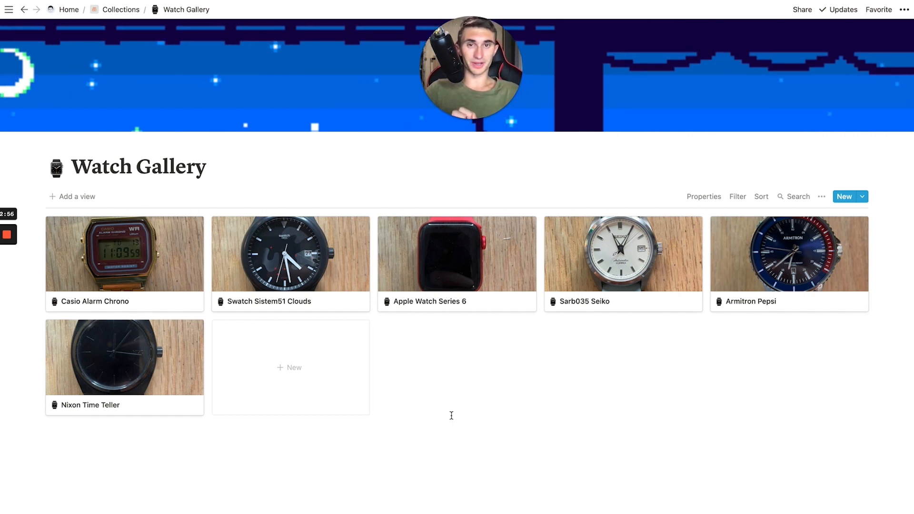
pyautogui.moveTo(568, 376)
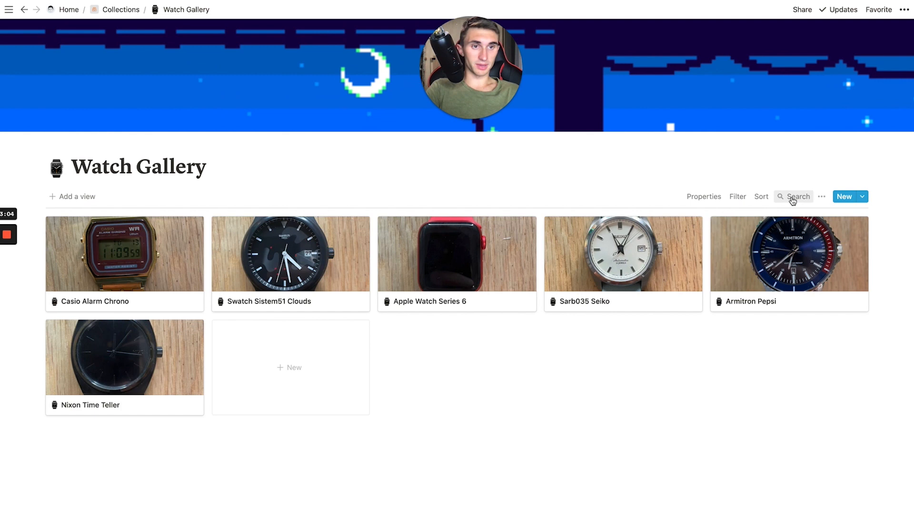
# Step: Search the Watch Gallery for 'dress', then clear the search
pyautogui.write('dress')
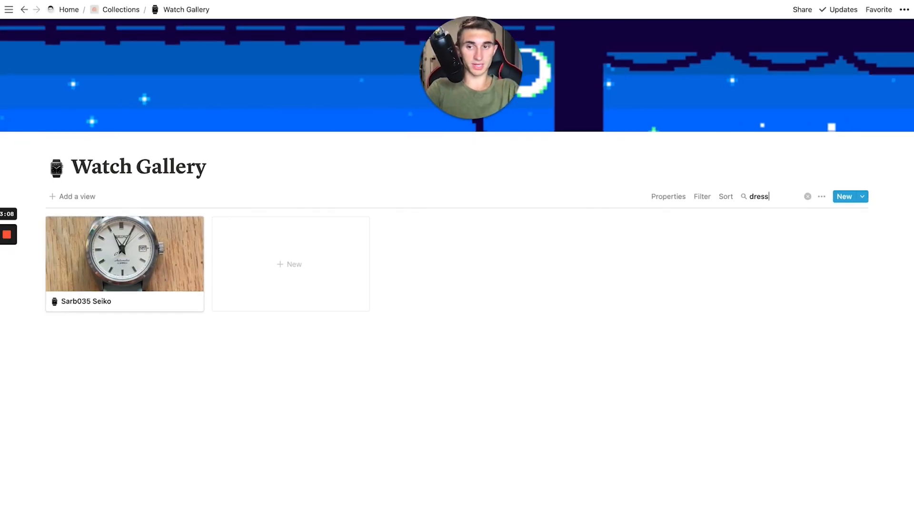
pyautogui.click(807, 196)
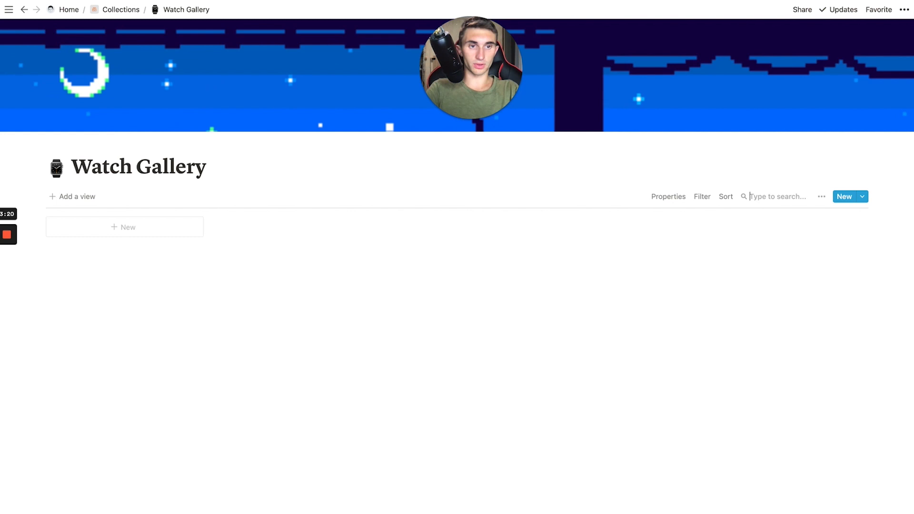
# Step: Search the watches for 'beater', trim the last letter, and return to Collections
pyautogui.click(124, 253)
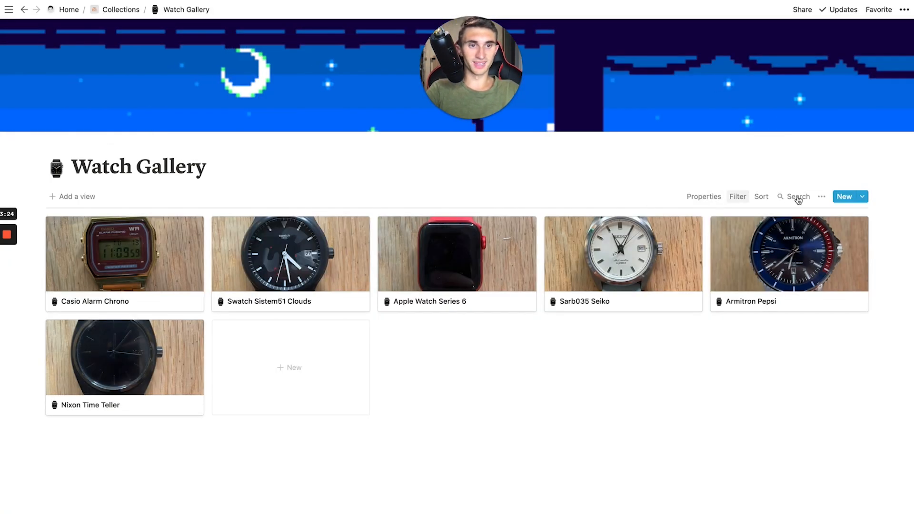
pyautogui.write('beater')
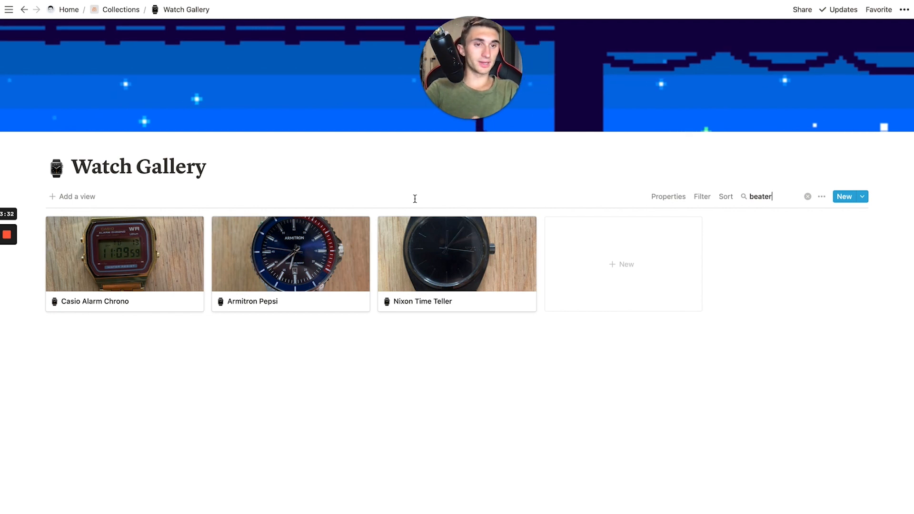
pyautogui.press('Backspace')
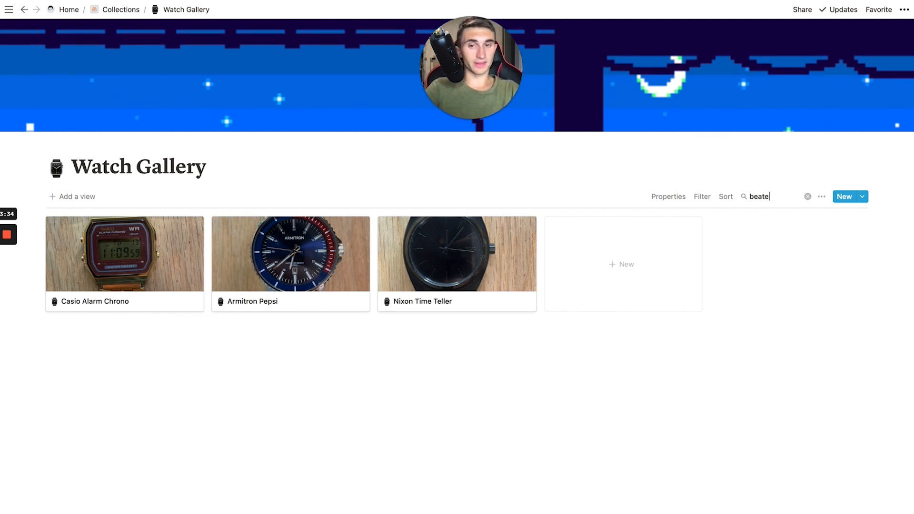
pyautogui.click(806, 196)
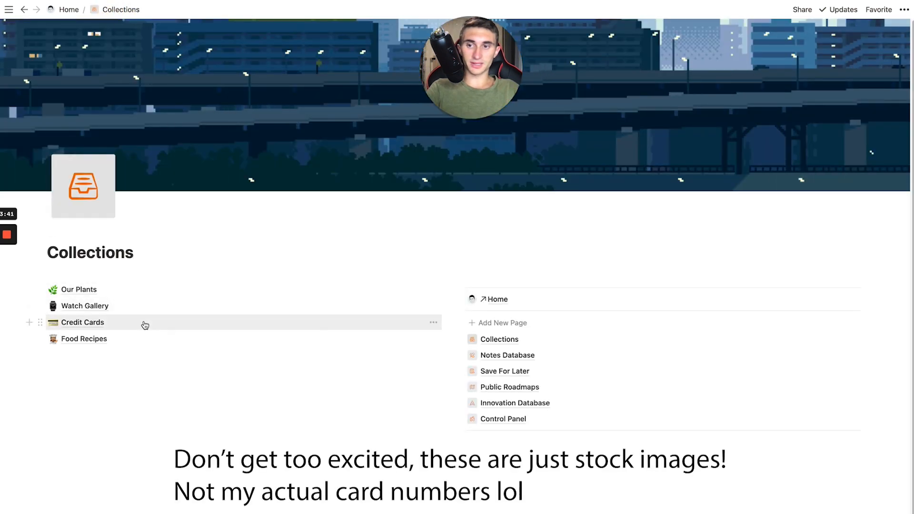
# Step: View the Credit Cards collection of six cards, then return to Collections
pyautogui.click(82, 322)
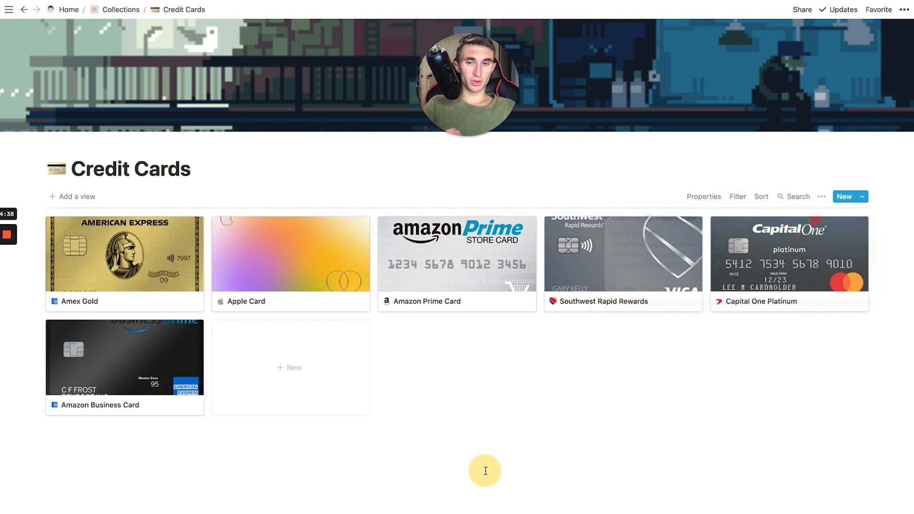
pyautogui.moveTo(420, 402)
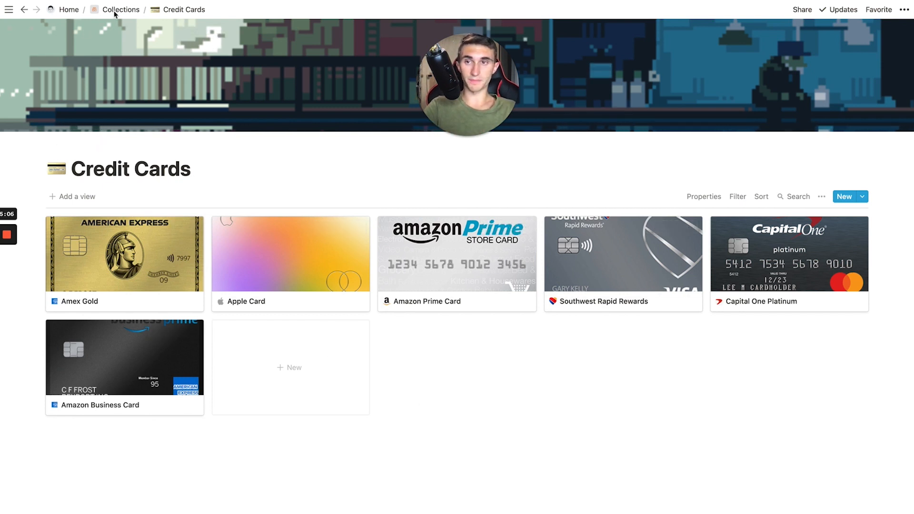
pyautogui.click(123, 10)
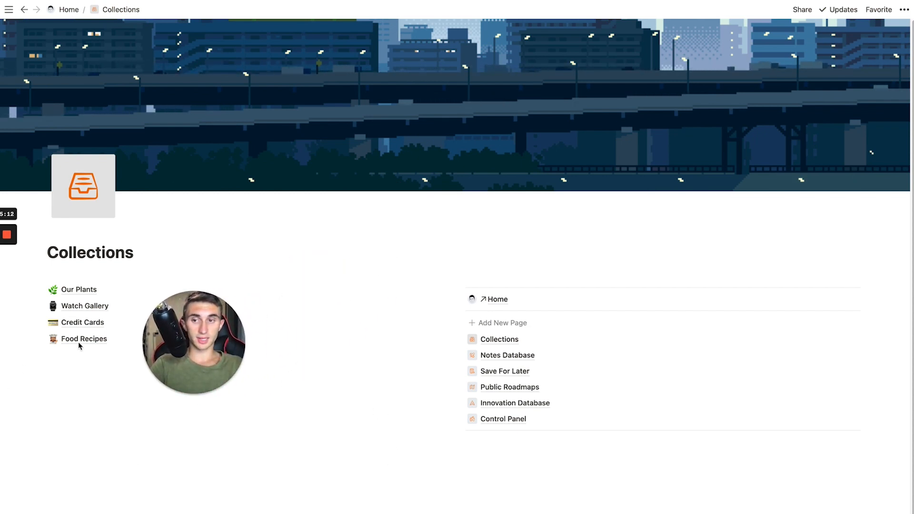
# Step: Go to the Food Recipes page to see the Recipe Database
pyautogui.click(83, 339)
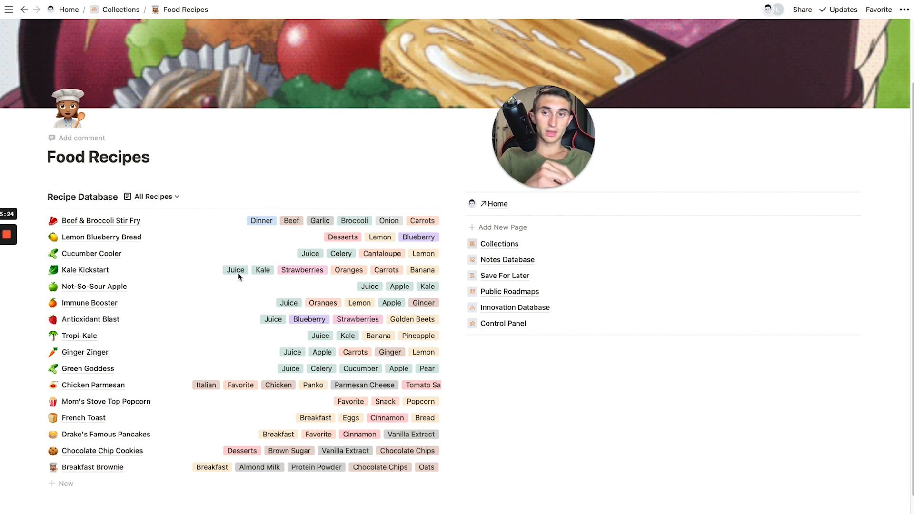
pyautogui.moveTo(287, 325)
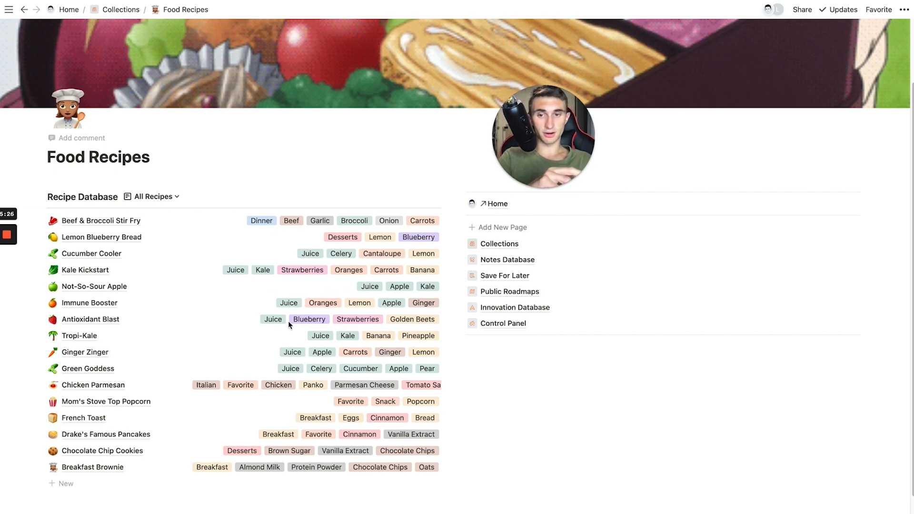
pyautogui.moveTo(302, 354)
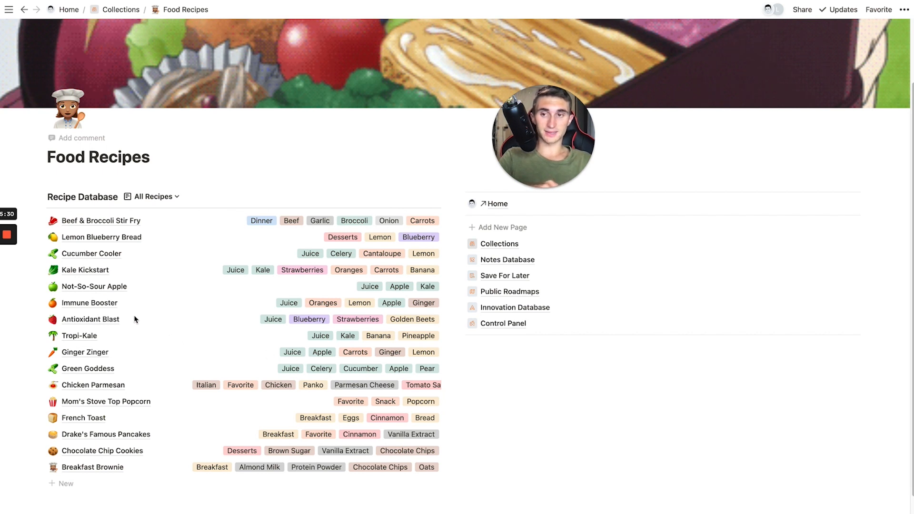
pyautogui.moveTo(270, 305)
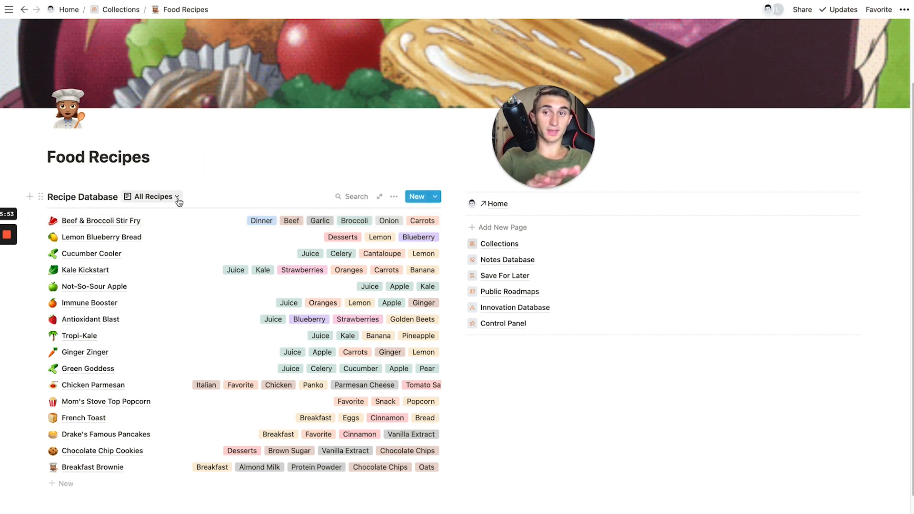
# Step: Switch the Recipe Database from All Recipes to the Juices view
pyautogui.click(152, 196)
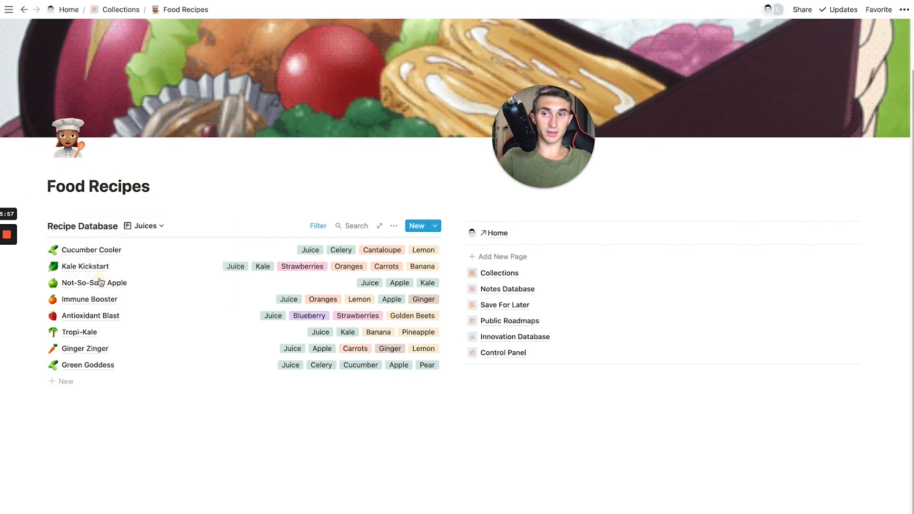
pyautogui.moveTo(202, 258)
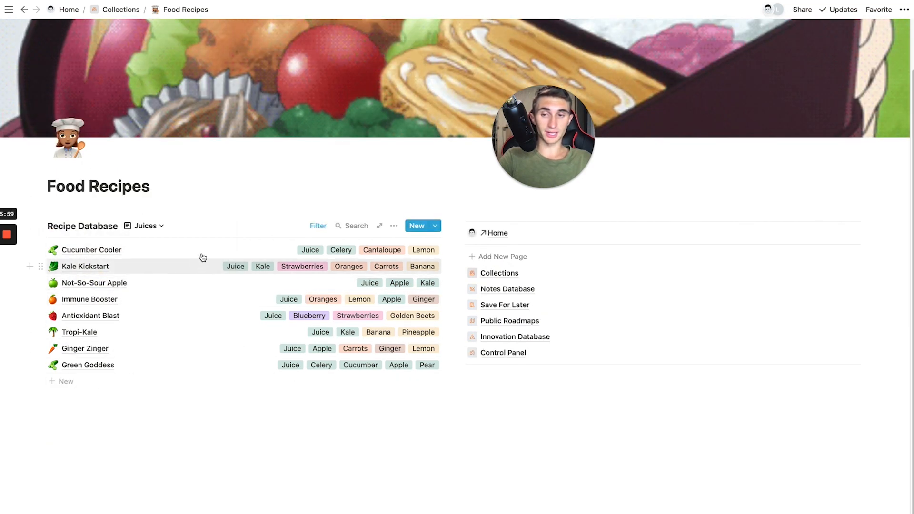
pyautogui.moveTo(277, 291)
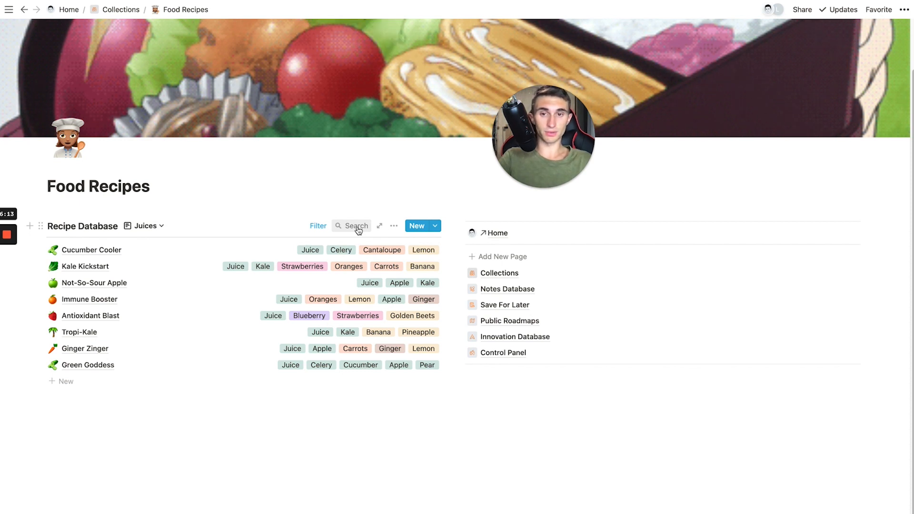
pyautogui.write('s')
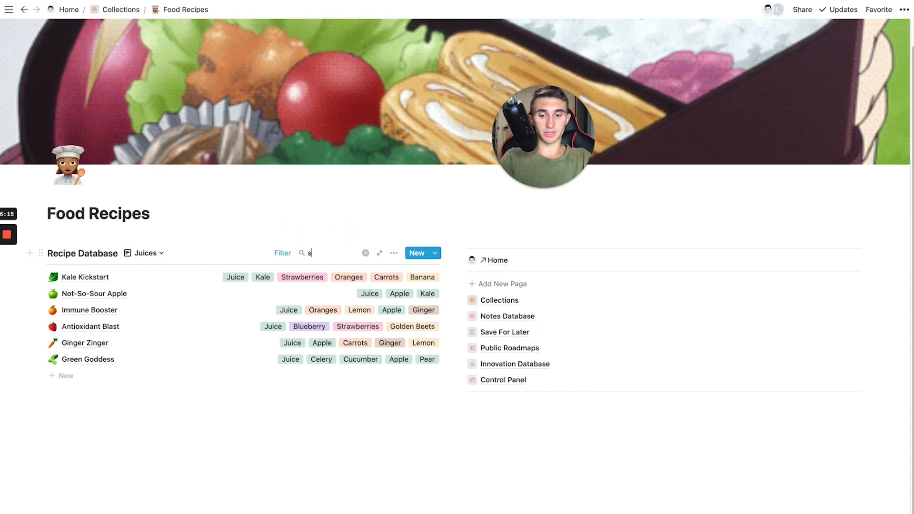
pyautogui.write('trawberries')
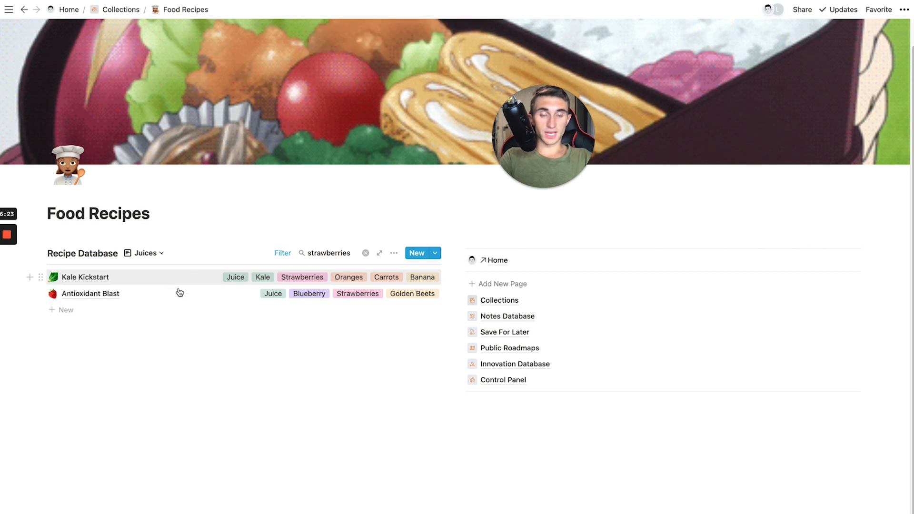
pyautogui.moveTo(181, 291)
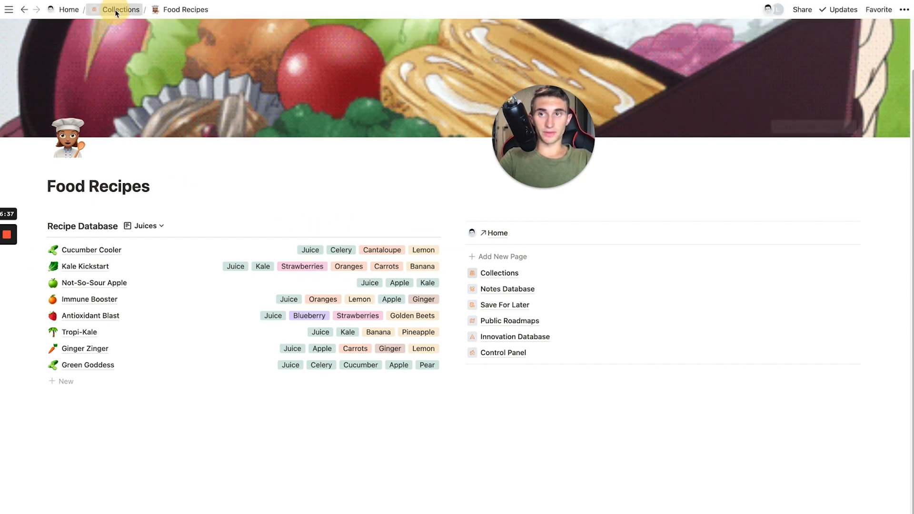
# Step: Return to the Collections page via the breadcrumb
pyautogui.click(121, 10)
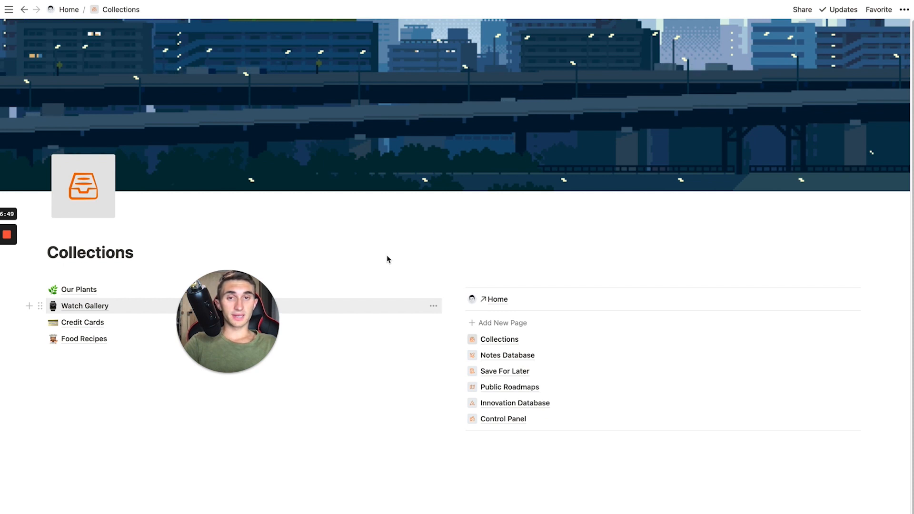
pyautogui.moveTo(381, 189)
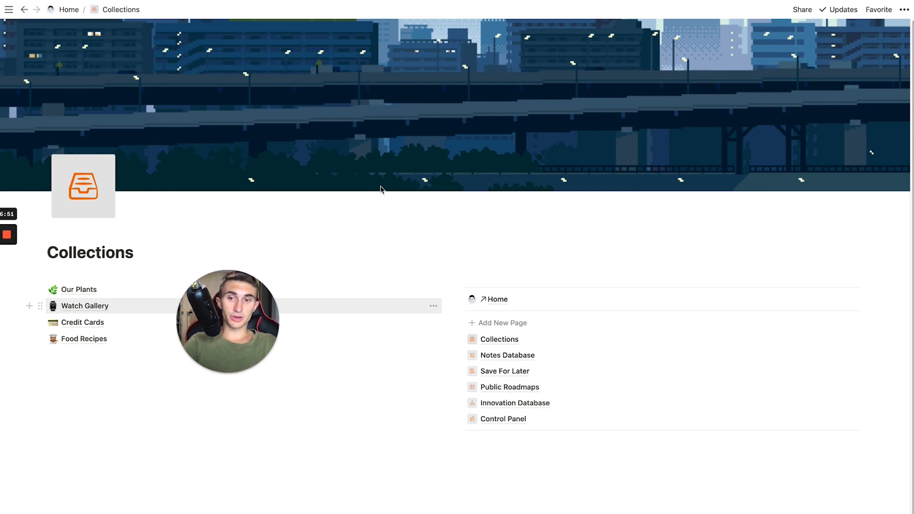